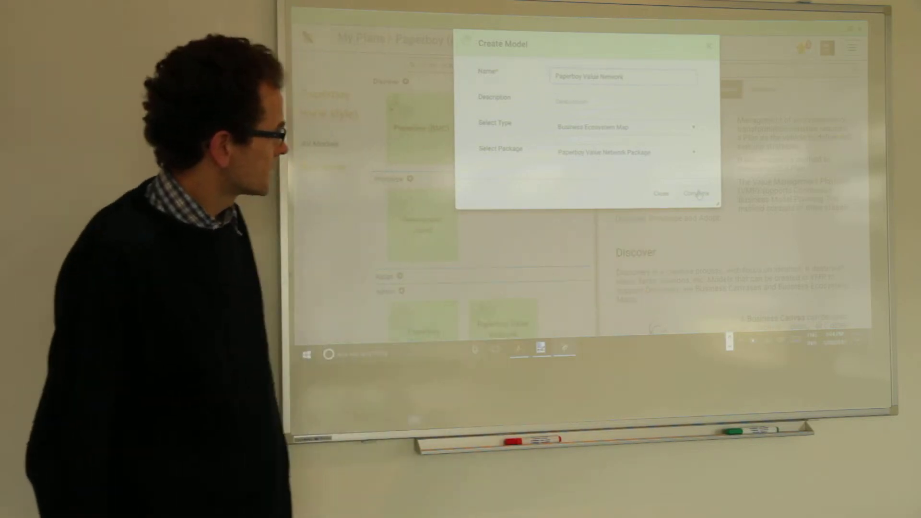
# Complete the Paperboy Value Network model and place an ellipse participant on the canvas
pyautogui.click(697, 193)
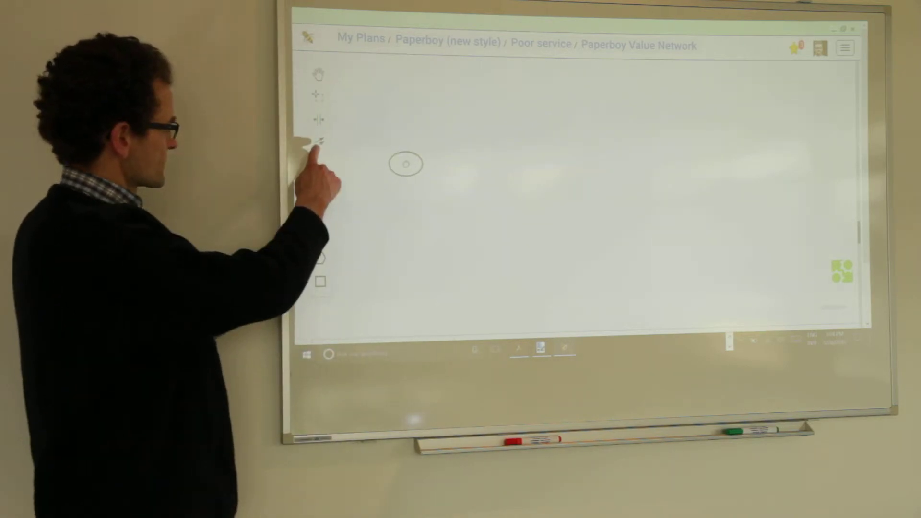
pyautogui.click(405, 165)
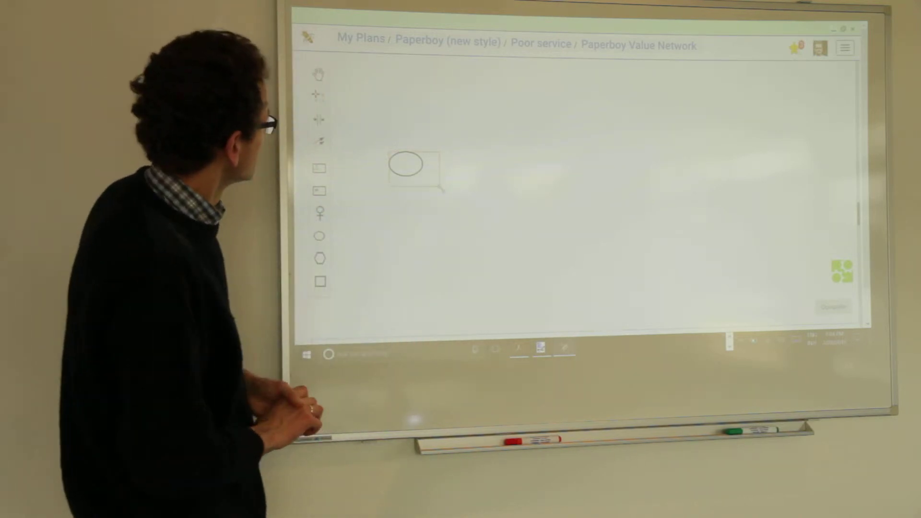
# In the ellipse's Details, keep Paperboy Package, choose Newspaper network and start the Participant field
pyautogui.click(405, 166)
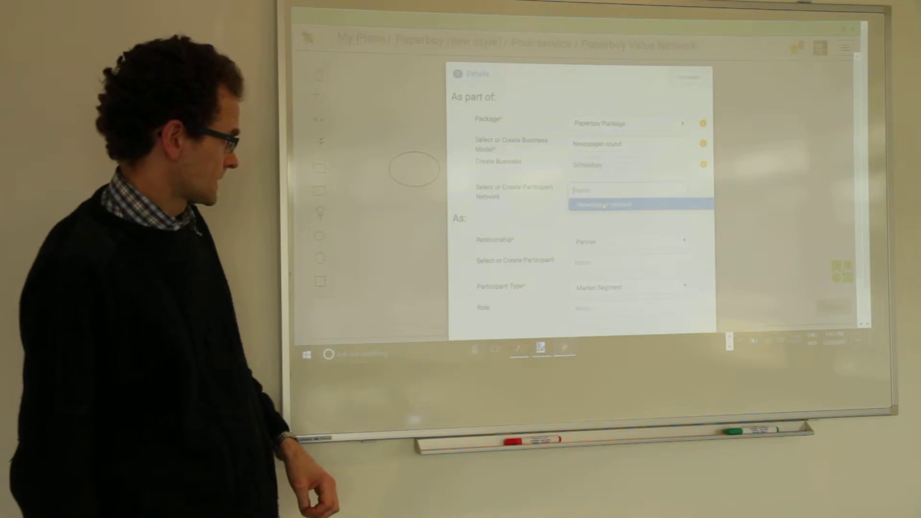
pyautogui.click(611, 203)
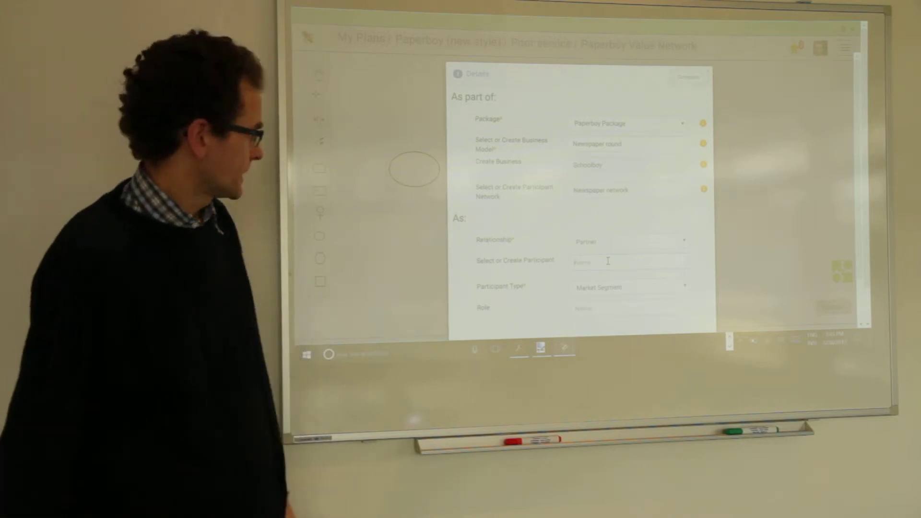
pyautogui.click(628, 262)
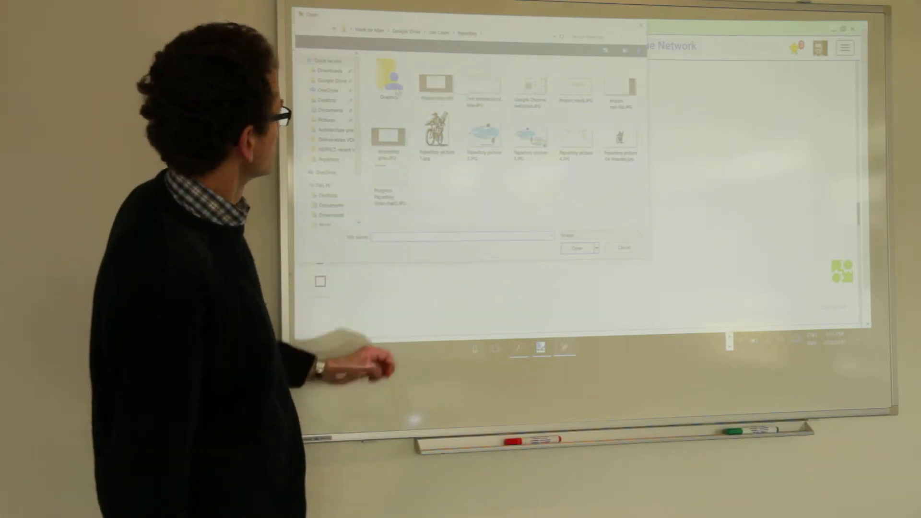
# Choose a picture from the Paperboy Graphics folder for the shape
pyautogui.doubleClick(389, 83)
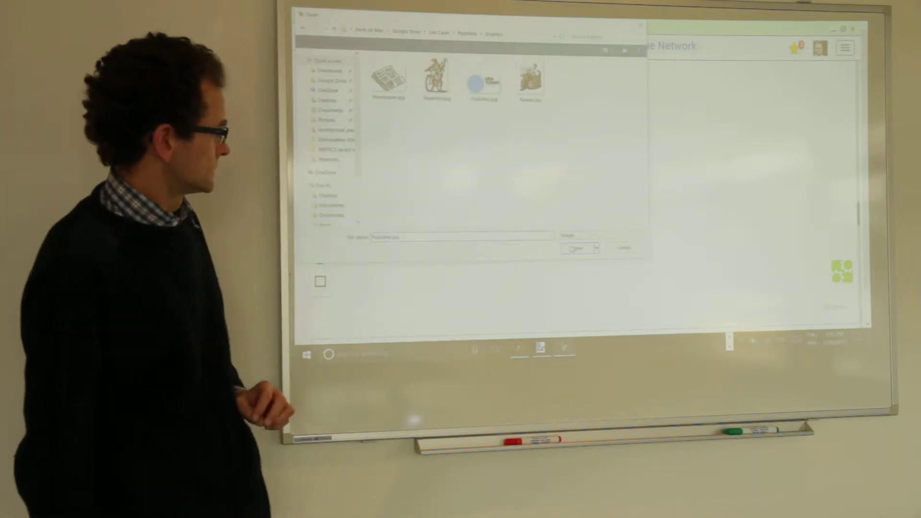
pyautogui.click(577, 248)
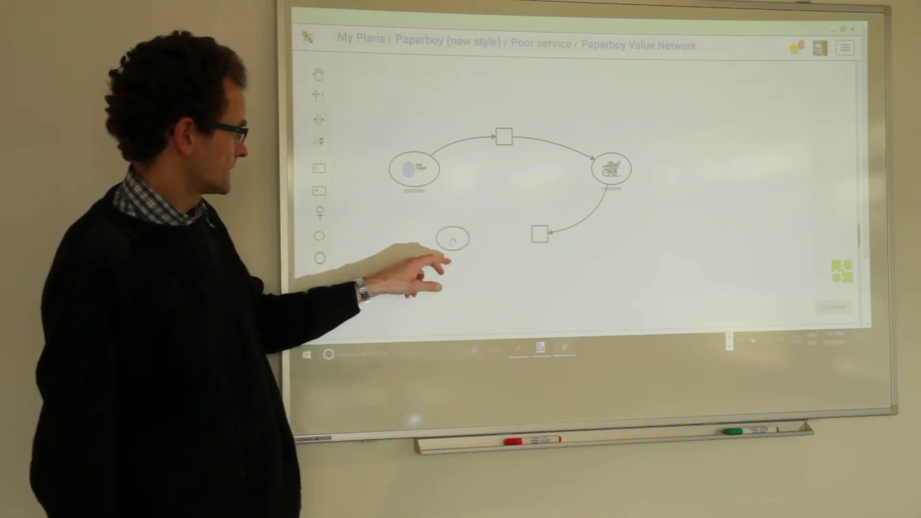
# Add a third role below the publisher, connected from the lower value proposition
pyautogui.click(452, 239)
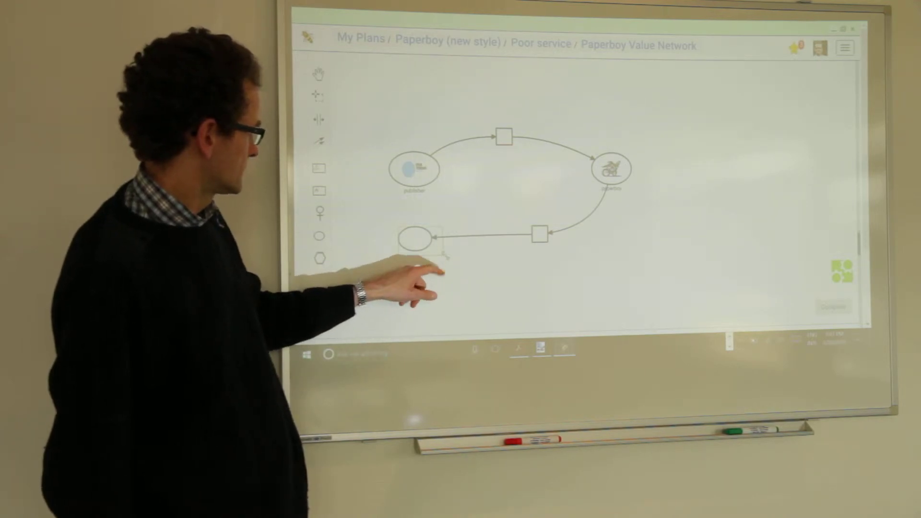
pyautogui.click(418, 239)
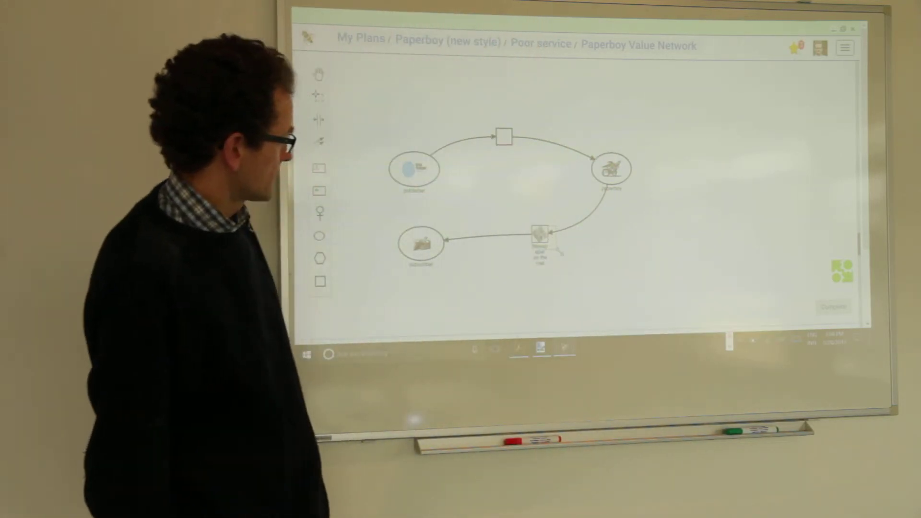
# Select the lower value proposition square to label it Newspaper on the mat
pyautogui.click(540, 235)
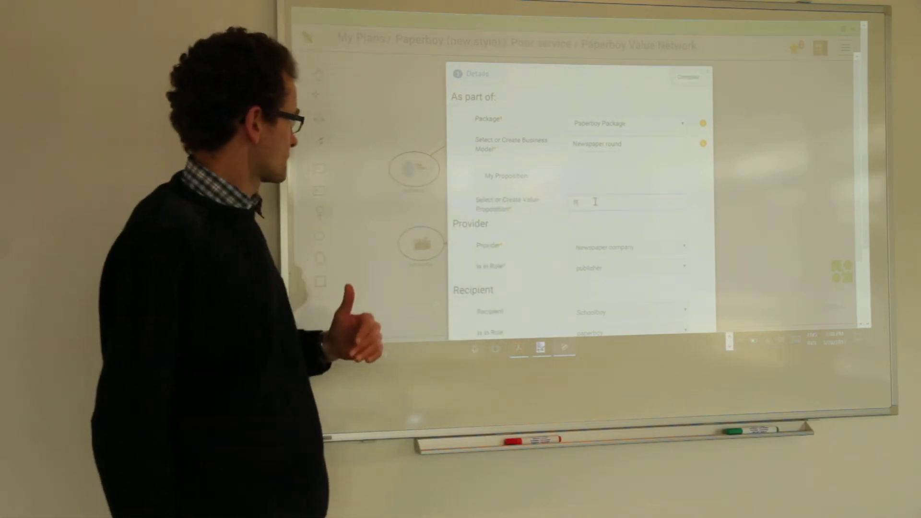
# Map the value proposition to 'Paper round' and use Newspaper.jpg as its picture
pyautogui.write('Paper round')
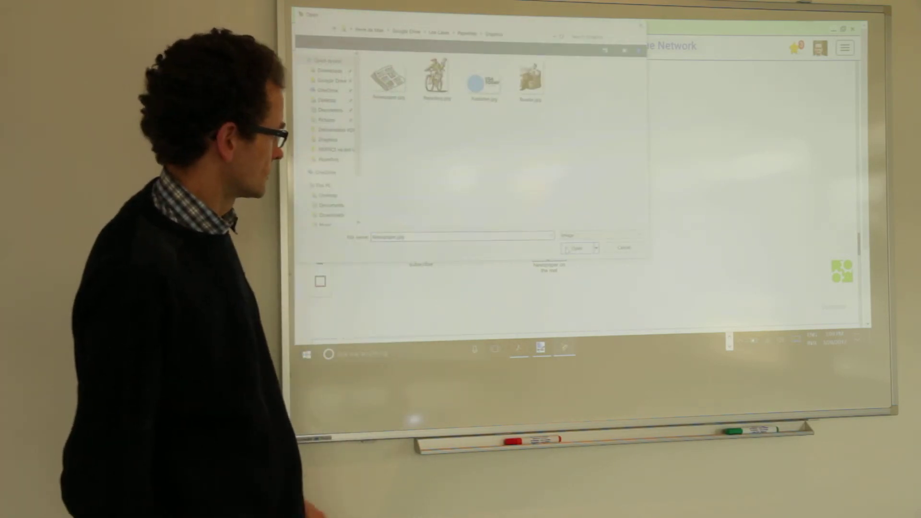
pyautogui.click(578, 248)
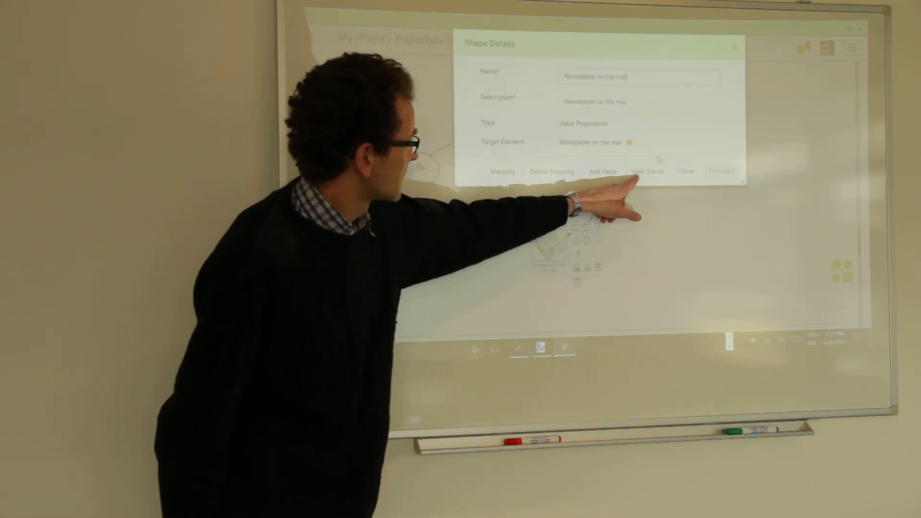
# Show the value chart for Newspaper on the mat with the Poor service alternative
pyautogui.click(648, 171)
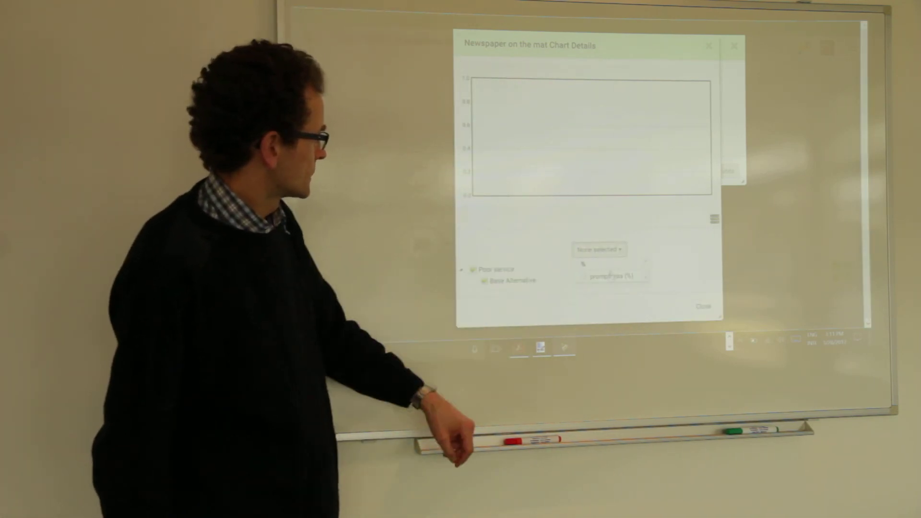